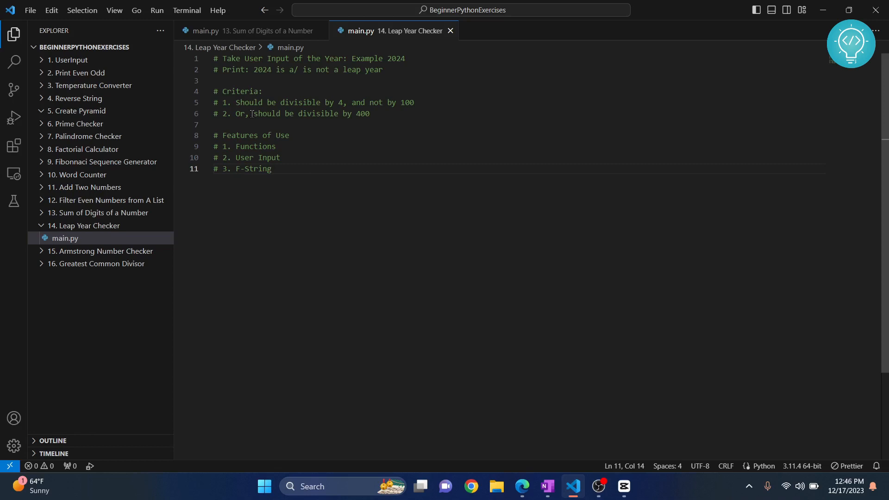
Review the criteria and F-String comments, then place the caret after the last comment line
left_click_drag(214, 103, 369, 113)
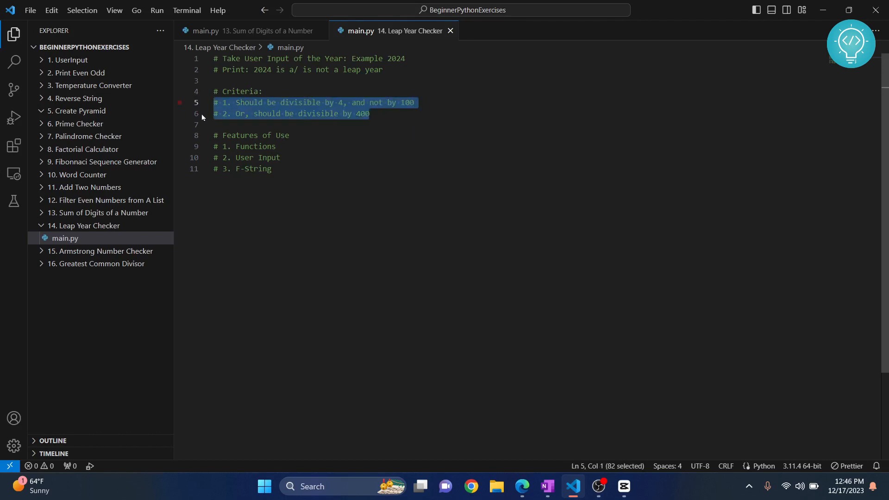
left_click(271, 169)
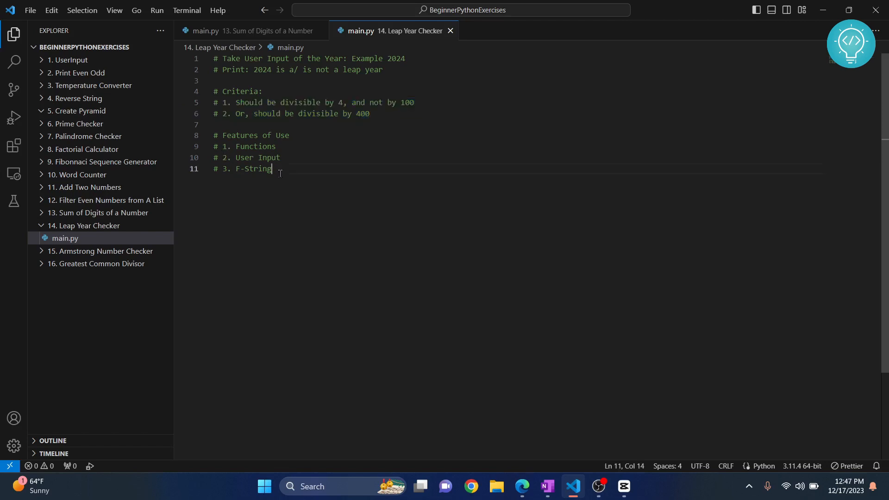
left_click_drag(271, 169, 214, 135)
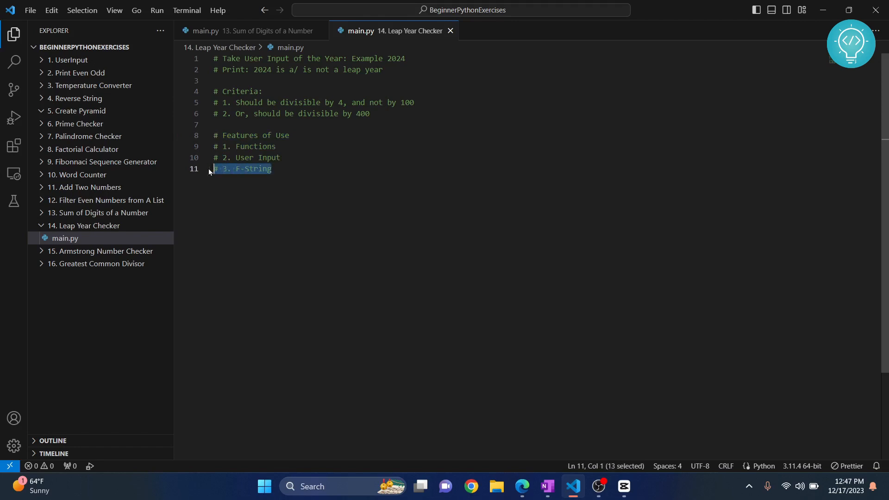
mouse_move(104, 216)
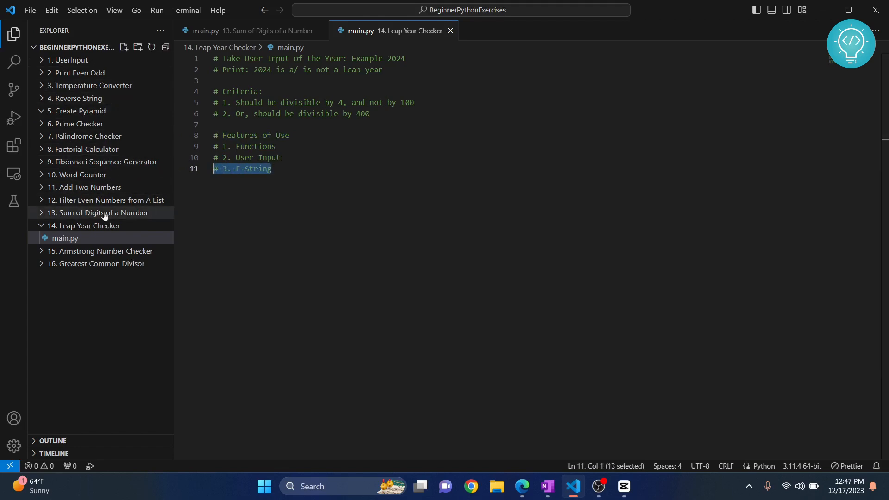
left_click(271, 168)
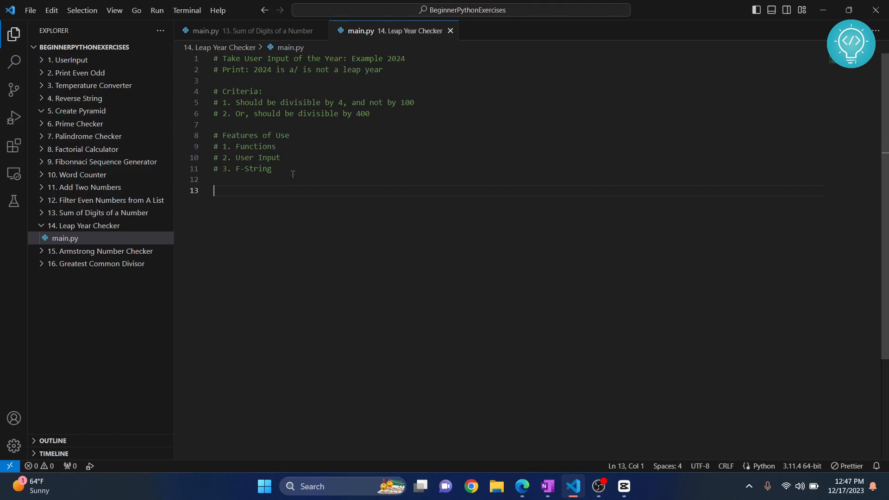
Write the header def is_leap_year(year): and move to its indented body line
type("def")
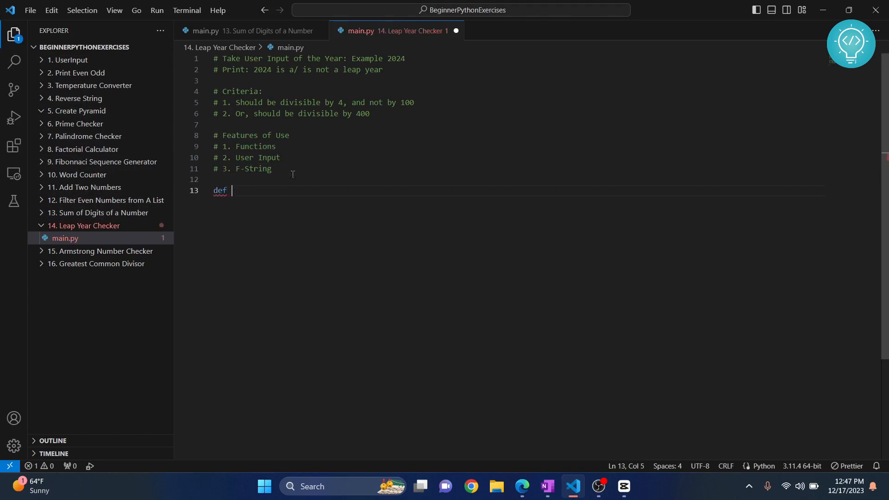
type("is_lead")
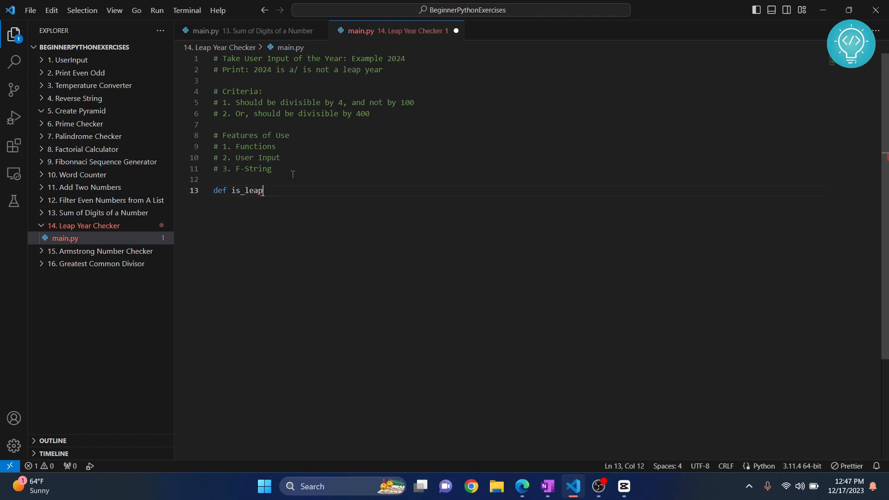
type("_year(year):")
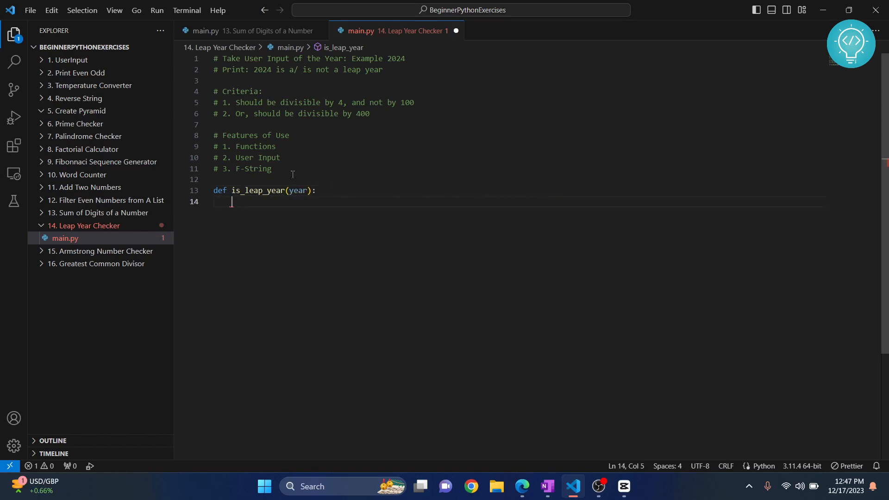
left_click_drag(214, 92, 370, 113)
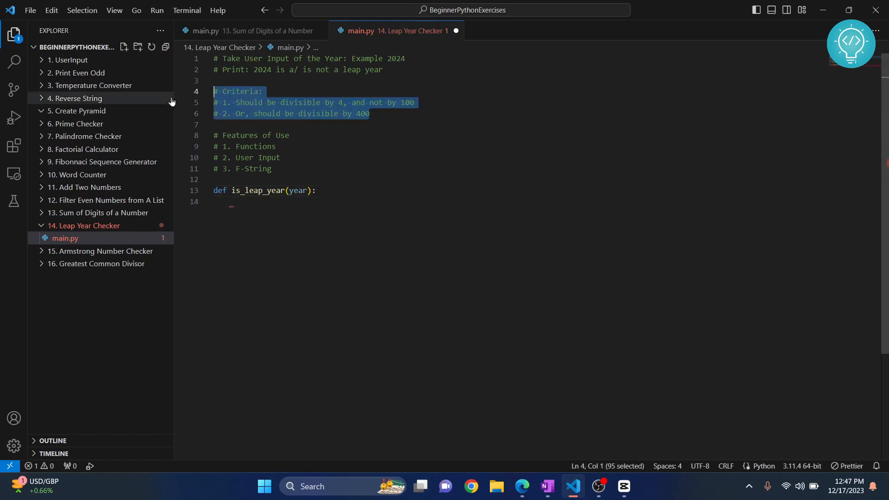
left_click(250, 201)
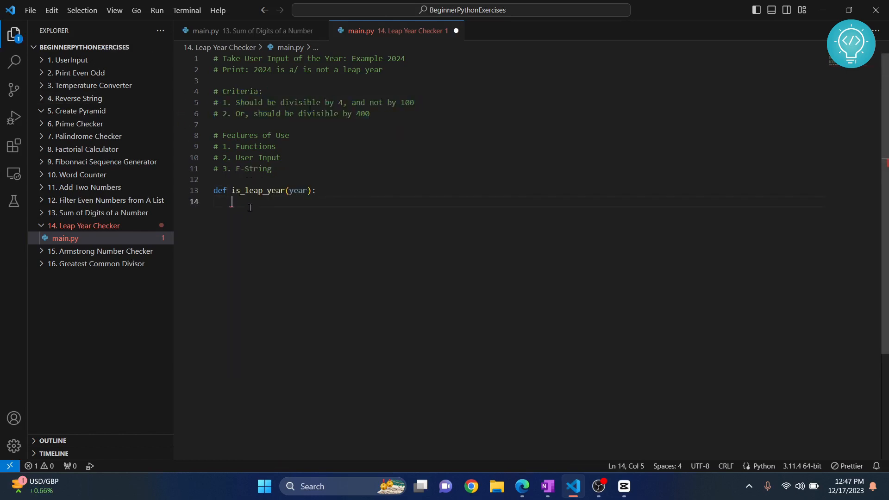
Write the condition if (year%4 == 0 and year %100 !=0) inside the function
type("if (")
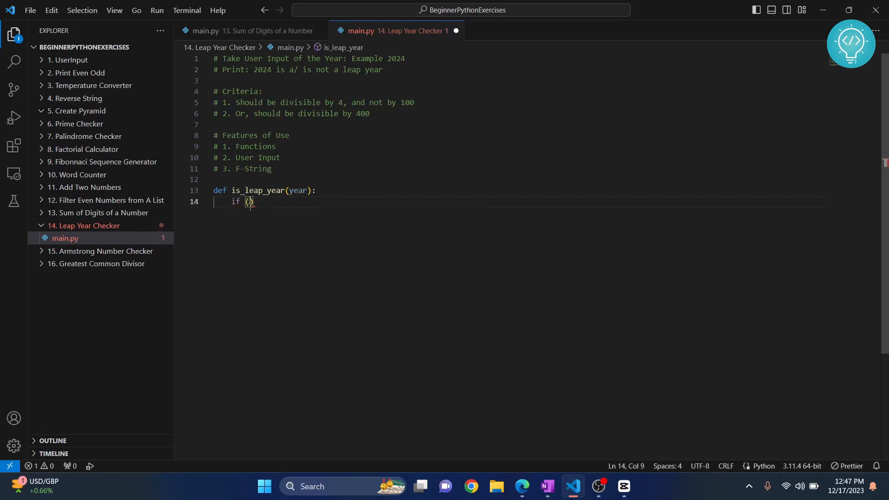
type("year%")
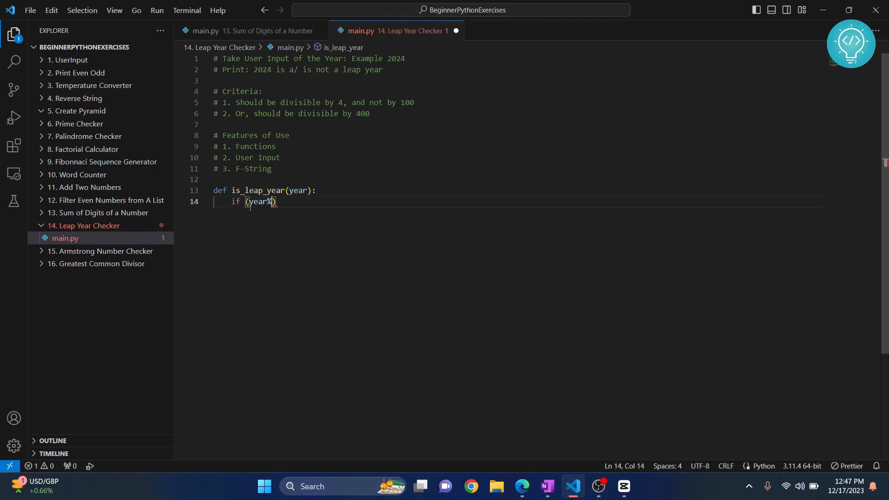
type("4")
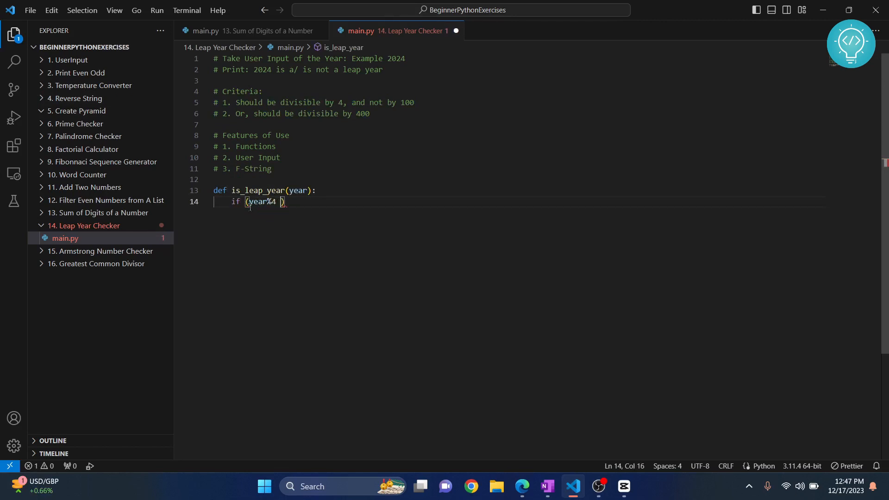
type("== 0 n")
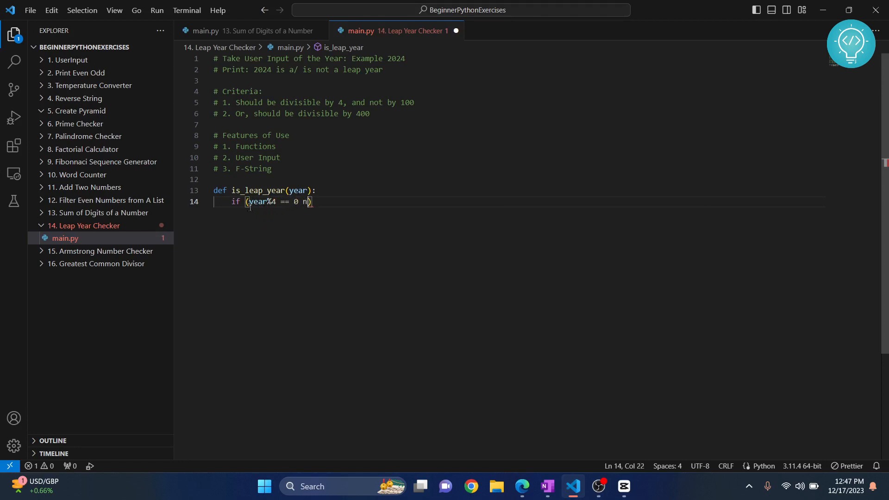
type("ad year %")
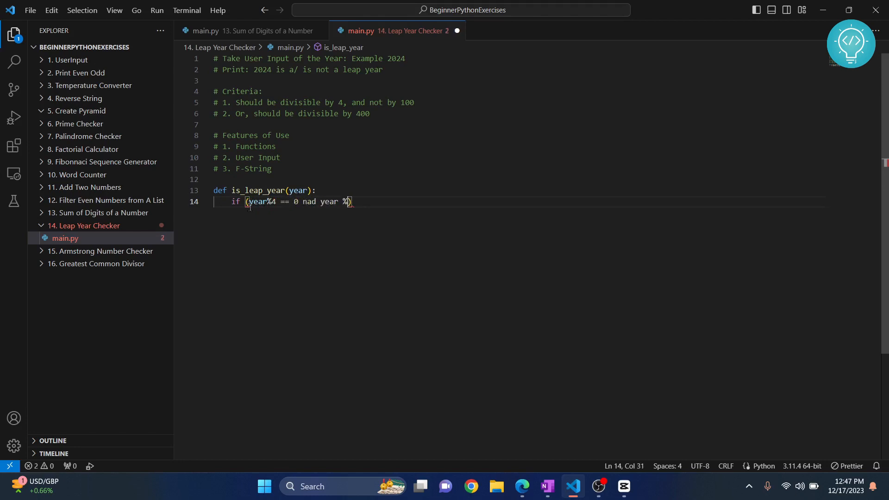
type("100!=0")
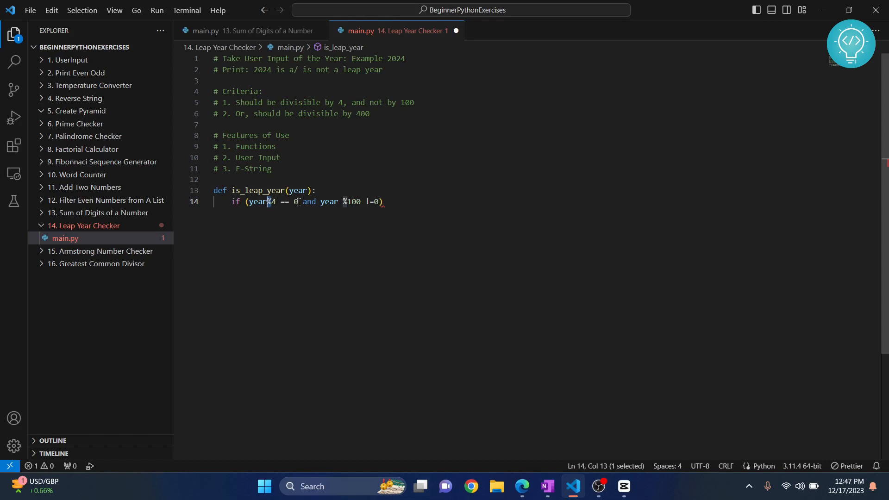
Extend the condition with or (year%400== 0): for the 400-year rule
left_click(295, 202)
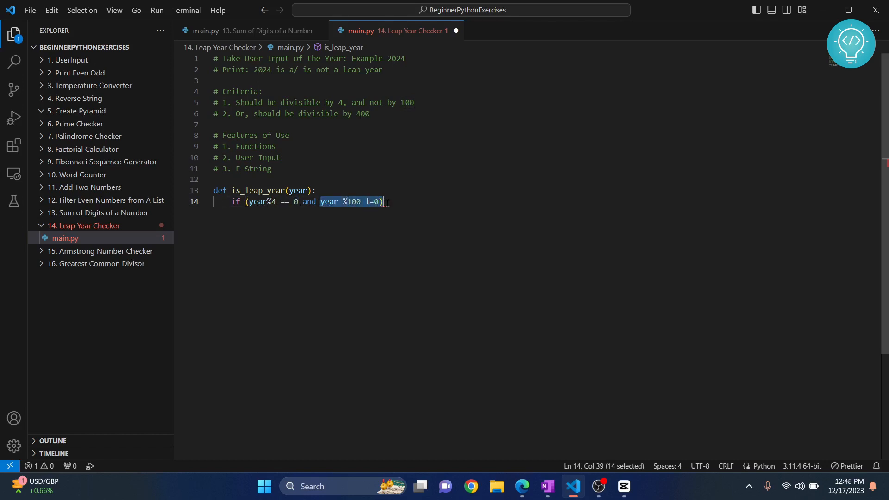
left_click(375, 251)
type(" or (")
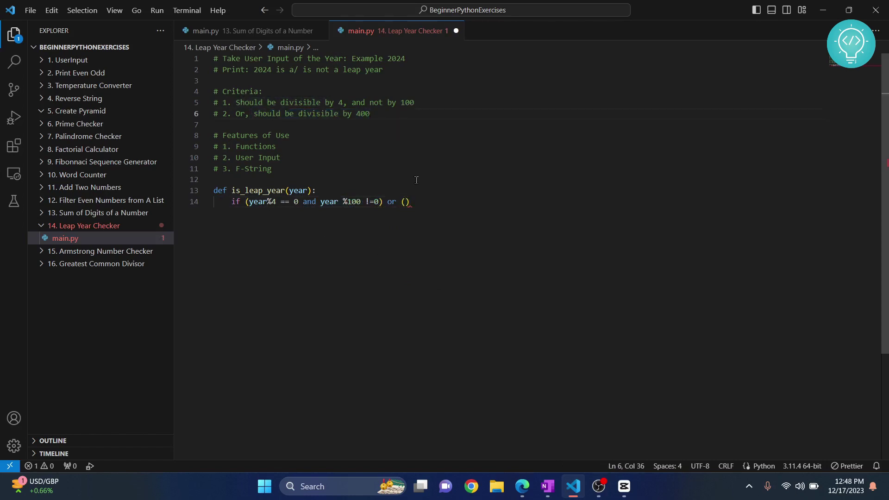
type("year")
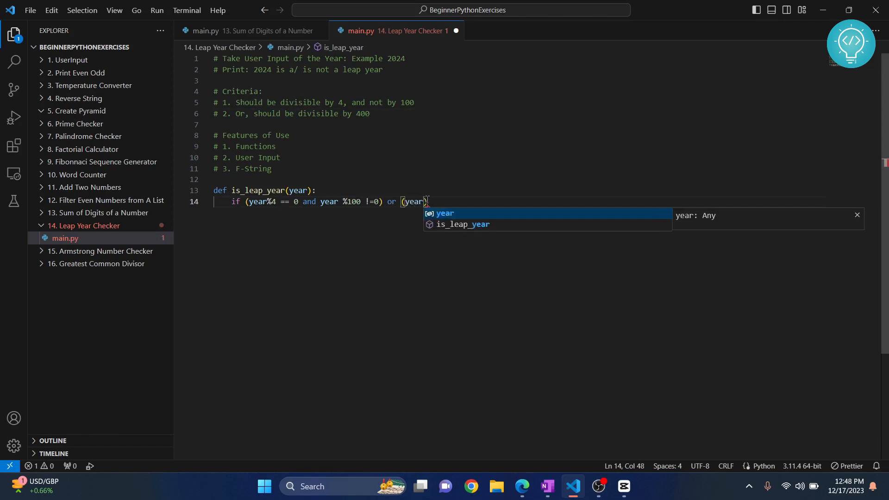
type("%100)")
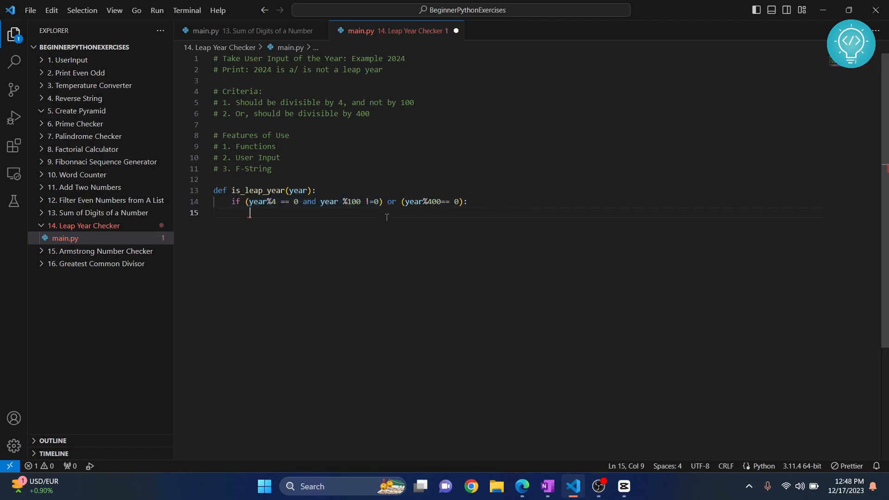
Add return True, then an else: branch with return False, fixing the else typo
type("return True")
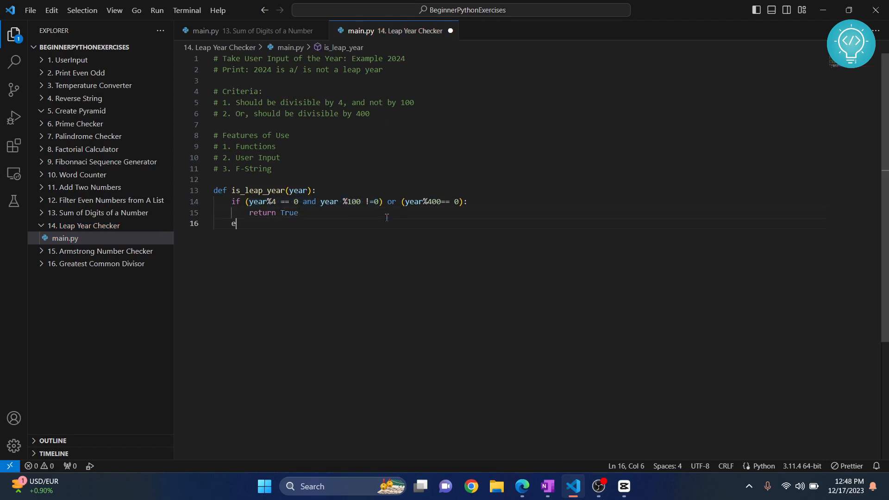
type("les:")
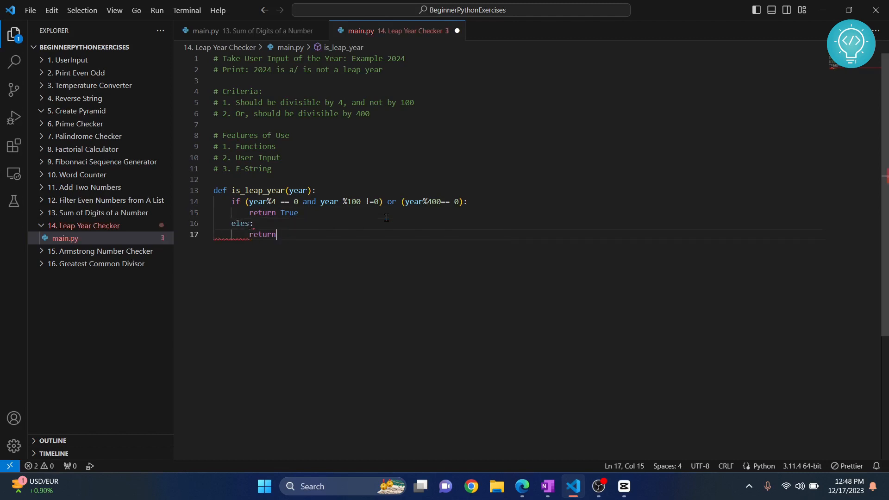
type("False")
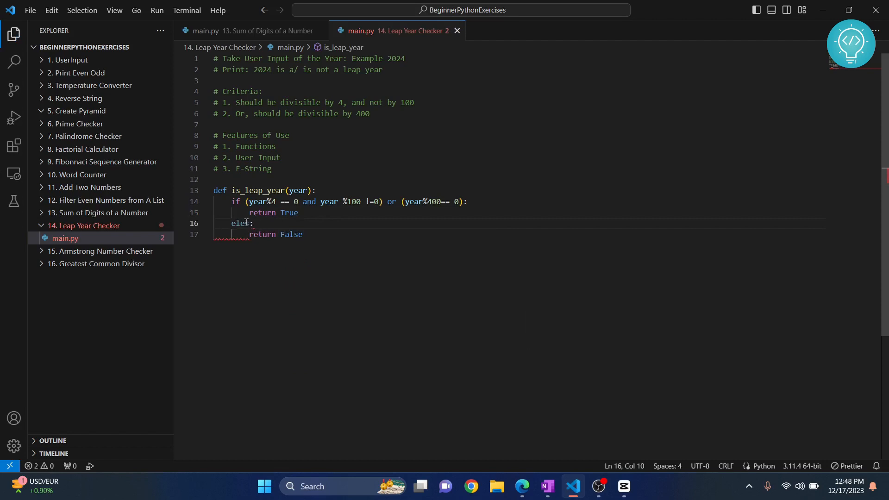
key("Backspace")
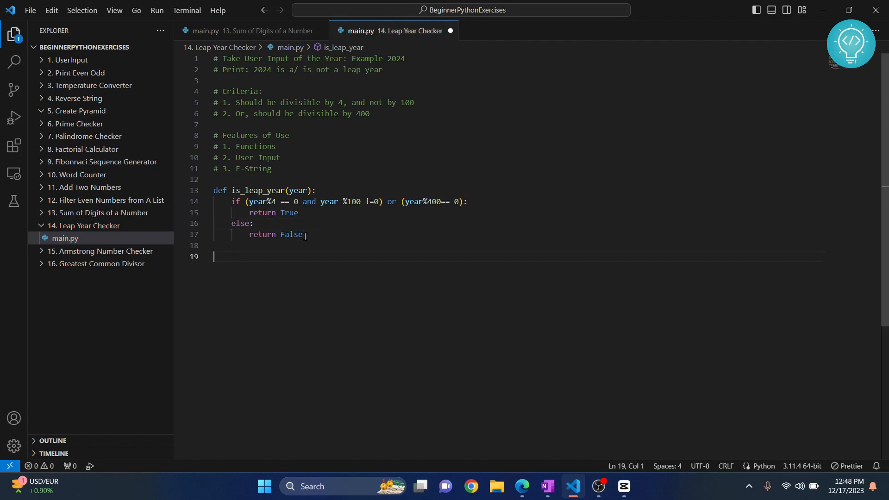
Assign user_year = input("Enter year here:") below the function
type("user_year = input(")
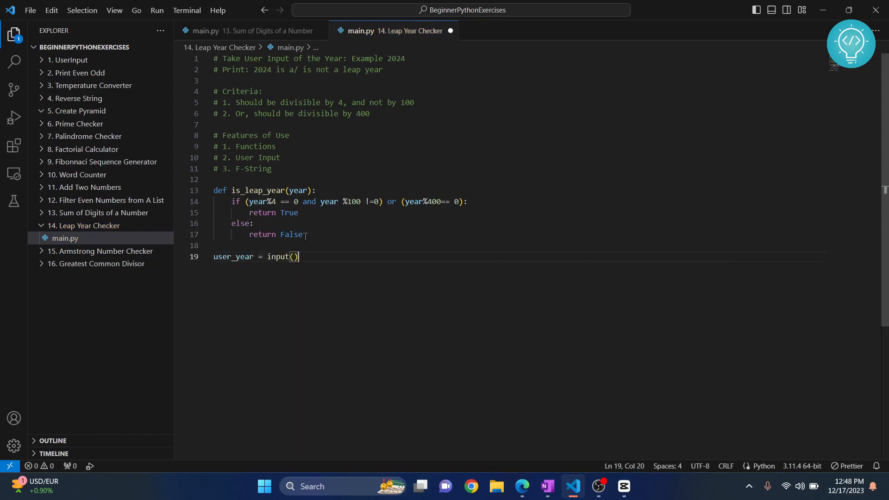
type("\"E")
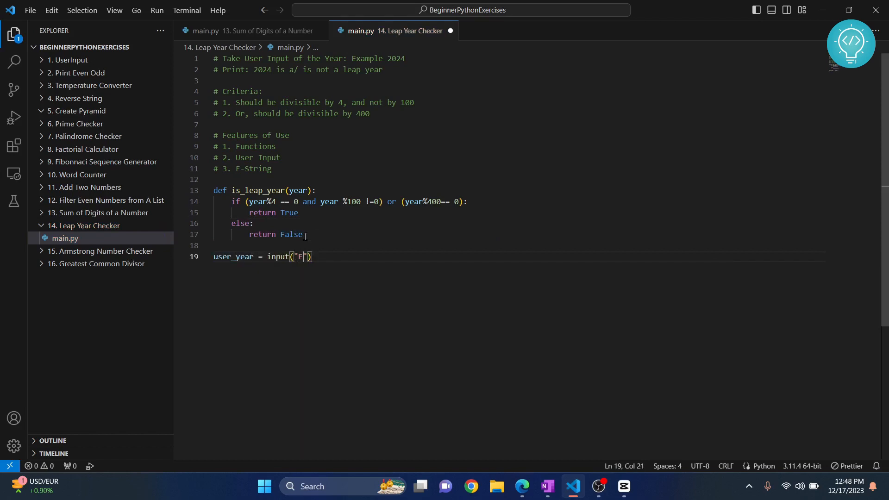
type("nter year her")
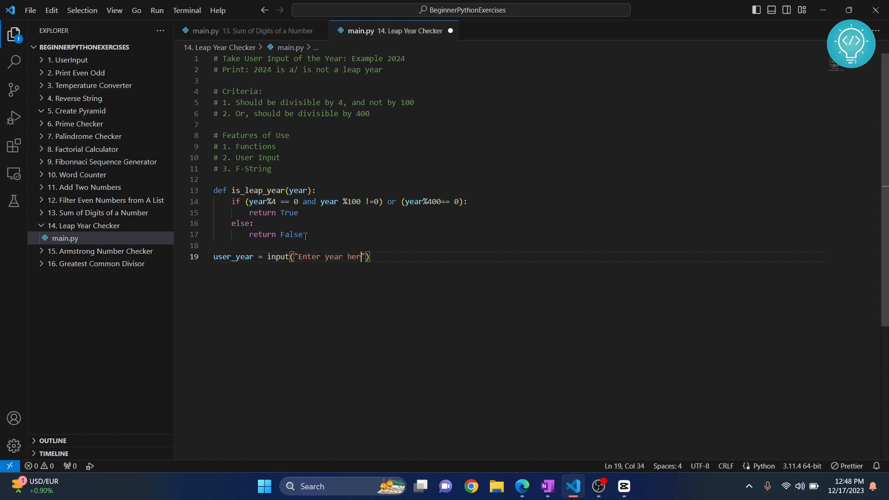
type("e:")
key("Enter")
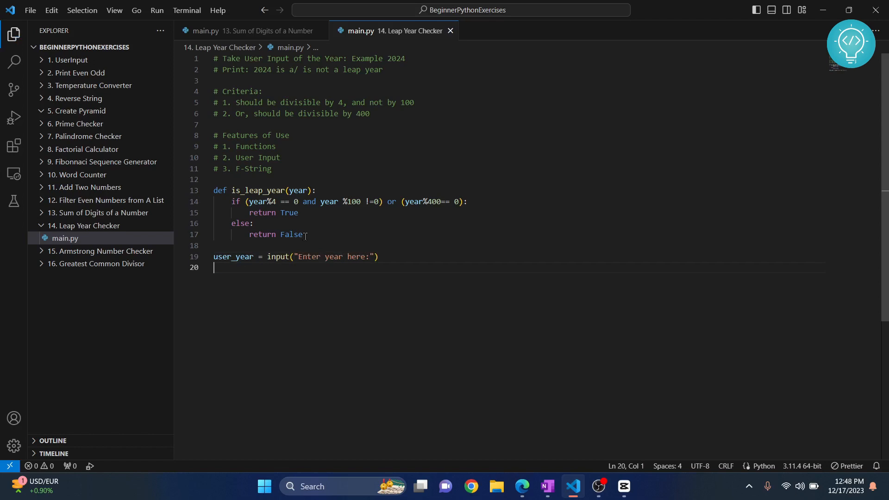
Add if is_leap_year(int(user_year)): printing f"{user_year} is a leap year"
type("if")
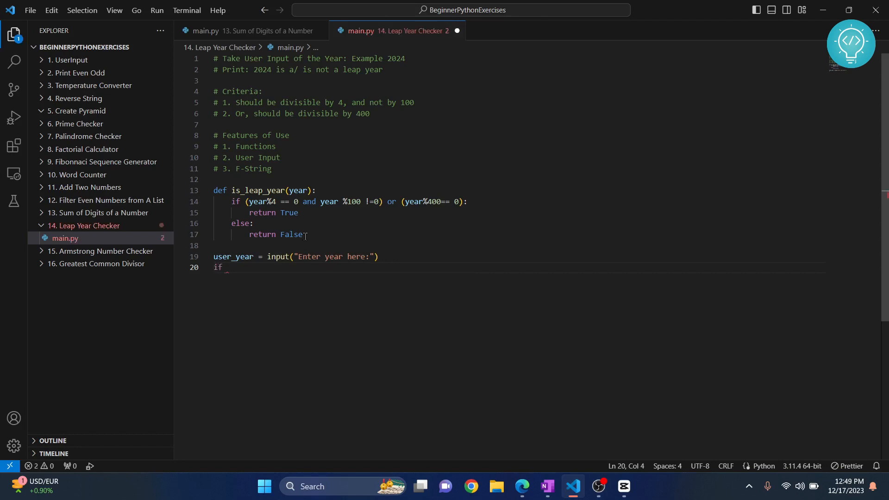
type("isl")
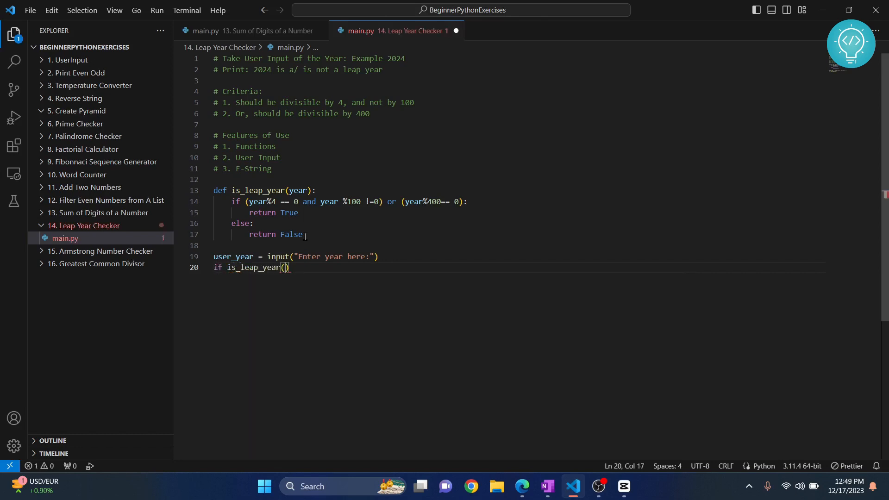
type("int")
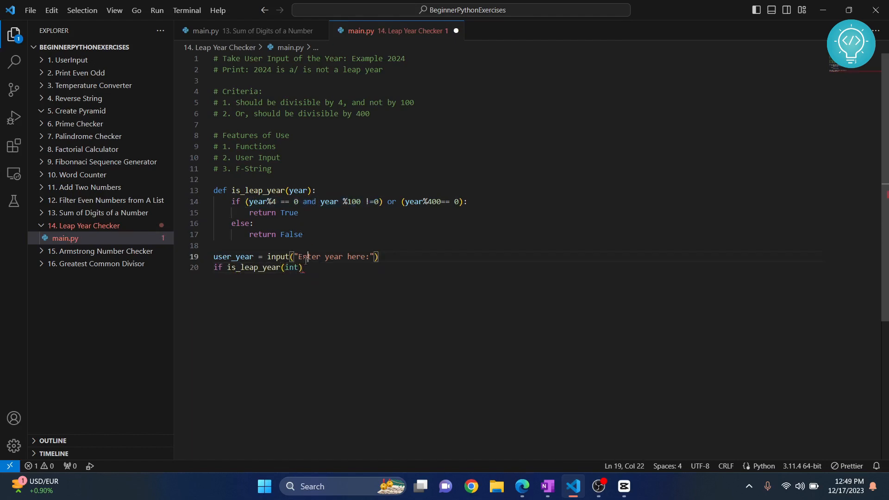
type("(user_year")
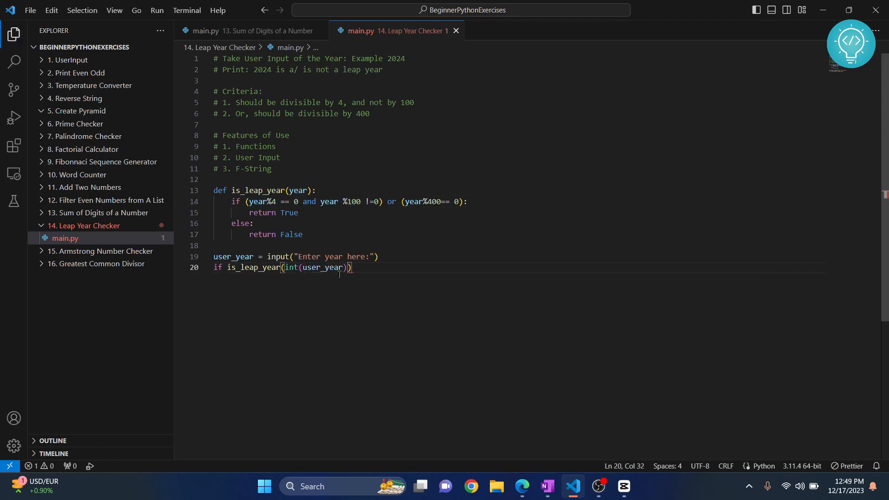
type(":")
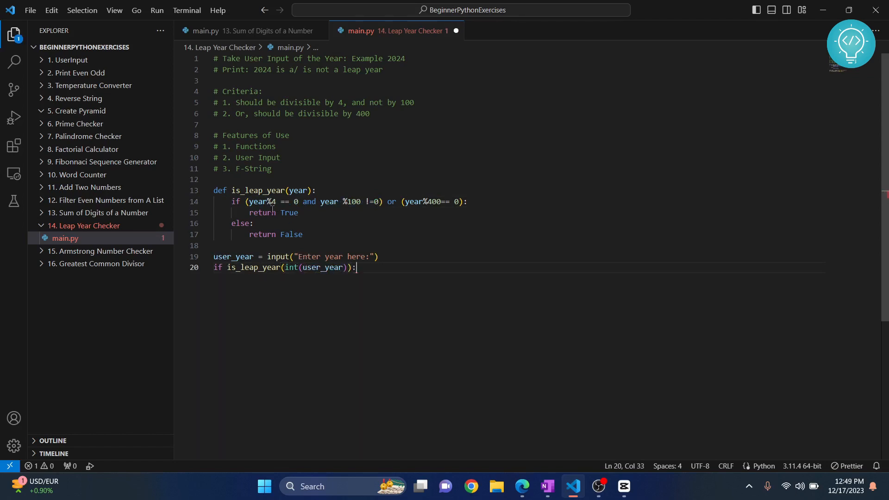
type("print(f\"")
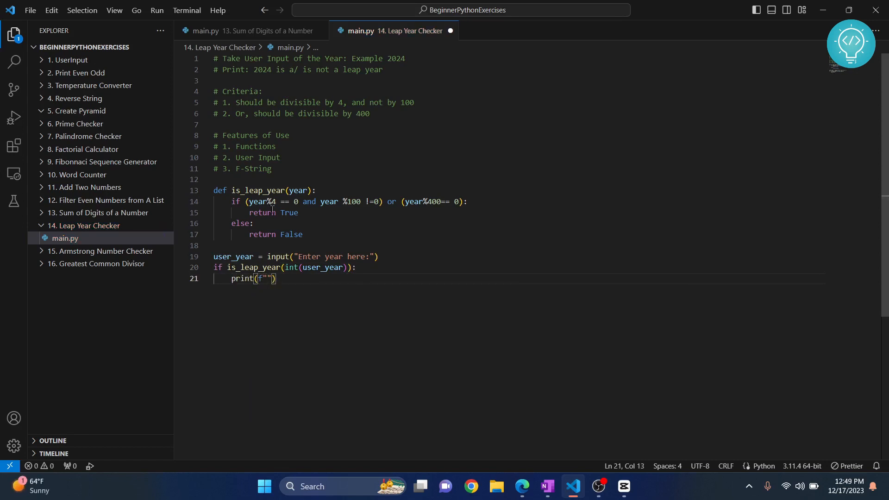
type("{user_year} is a")
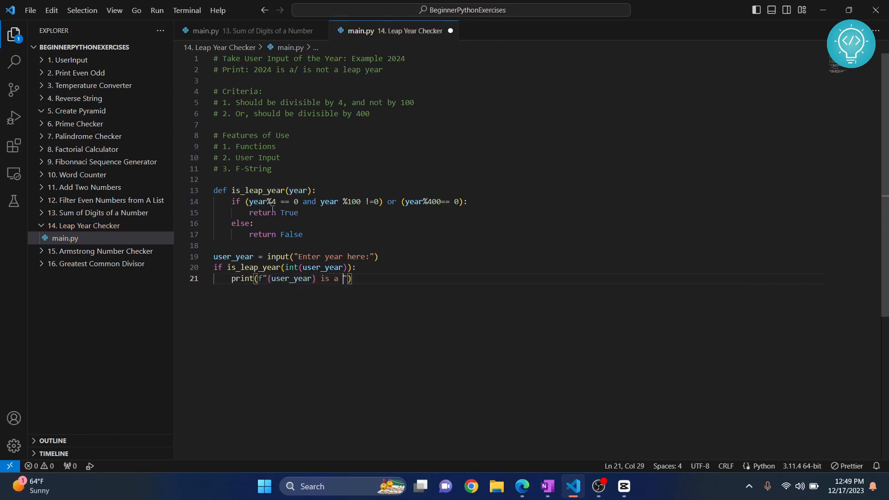
type("leap yar")
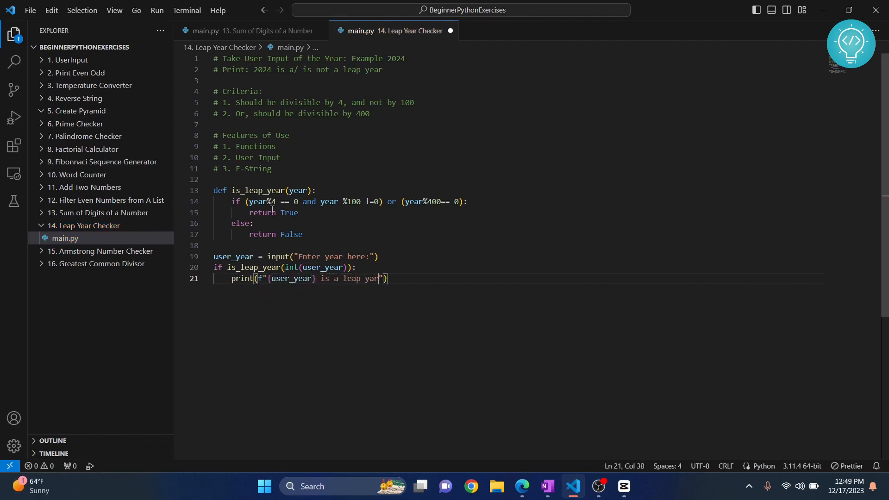
type("e")
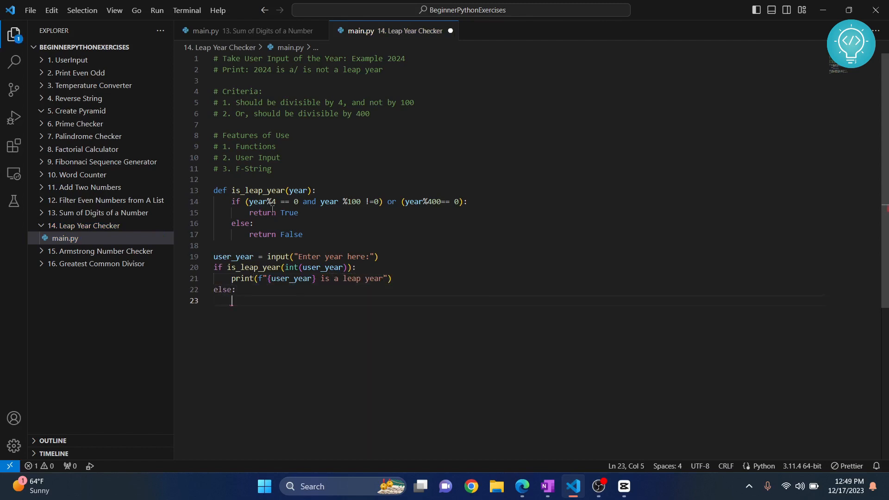
Add the else branch printing f"{user_year} is not a leap year"
type("print(f\"\")")
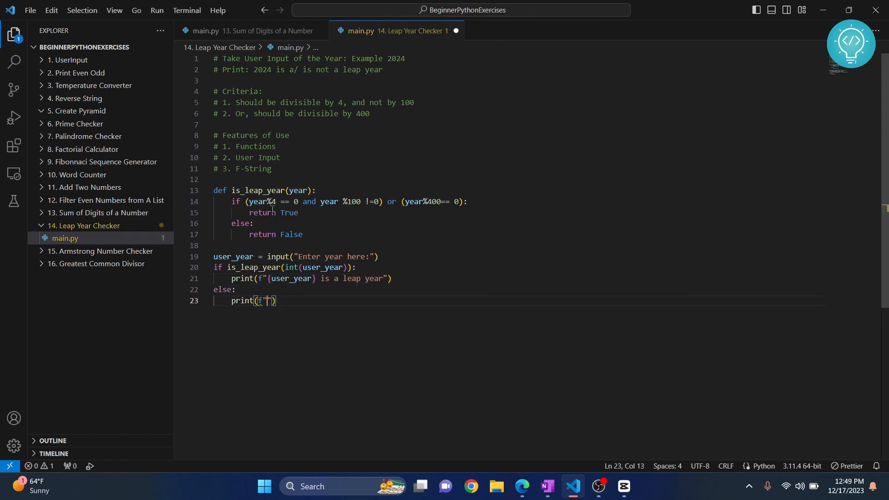
type("{user_year} is not a")
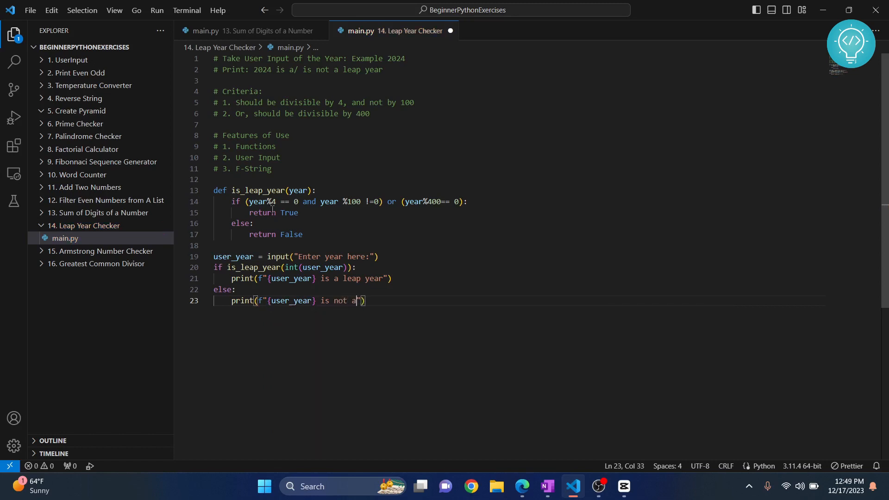
type("lear year\"")
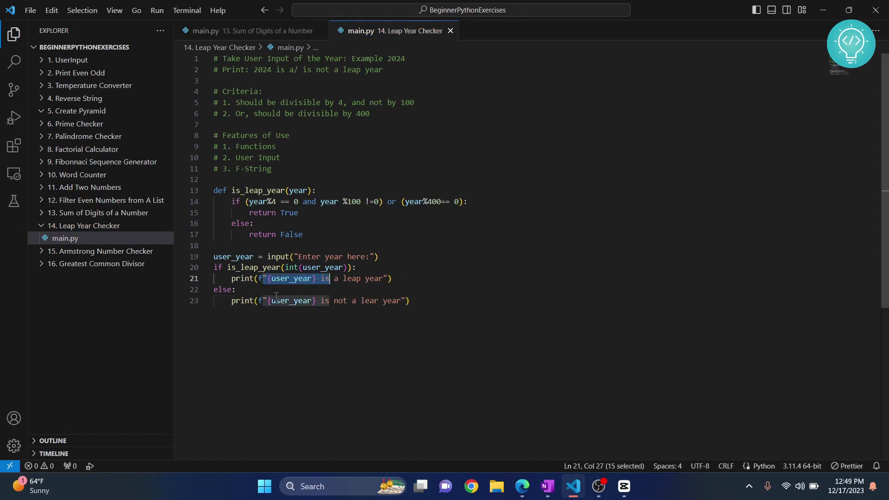
mouse_move(425, 307)
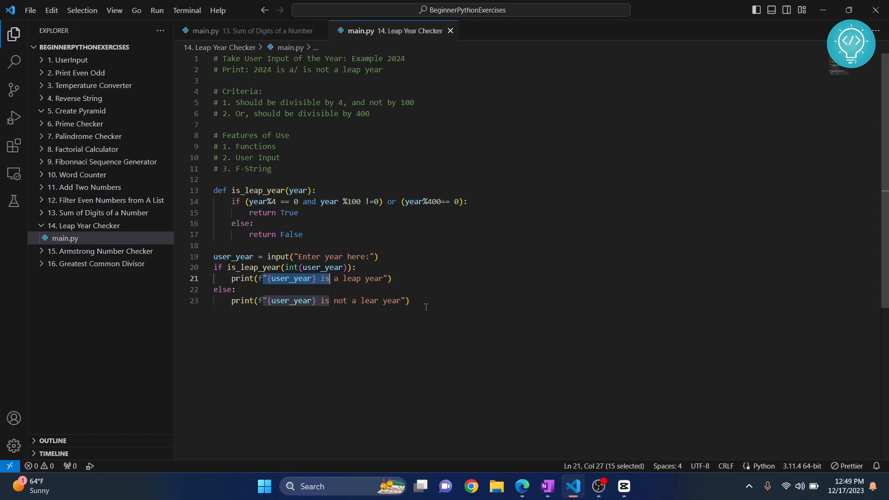
Run main.py from the Run menu and enter 1900, reported as not a leap year
left_click(410, 300)
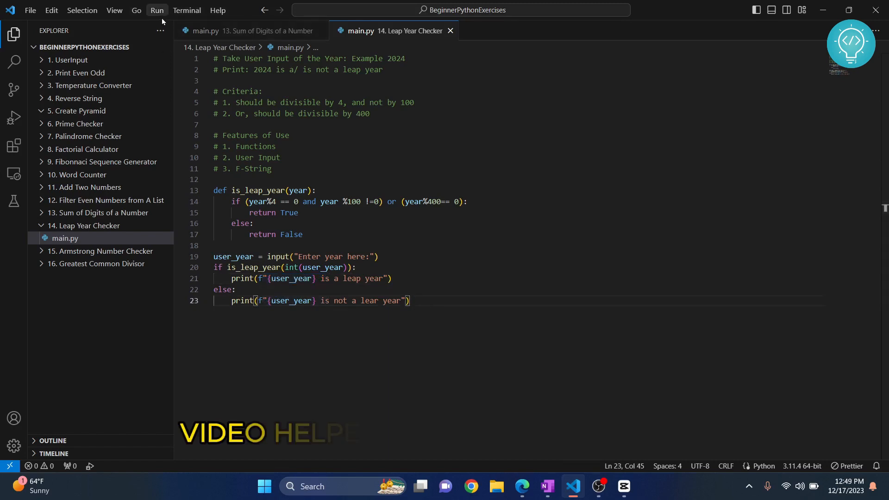
left_click(156, 10)
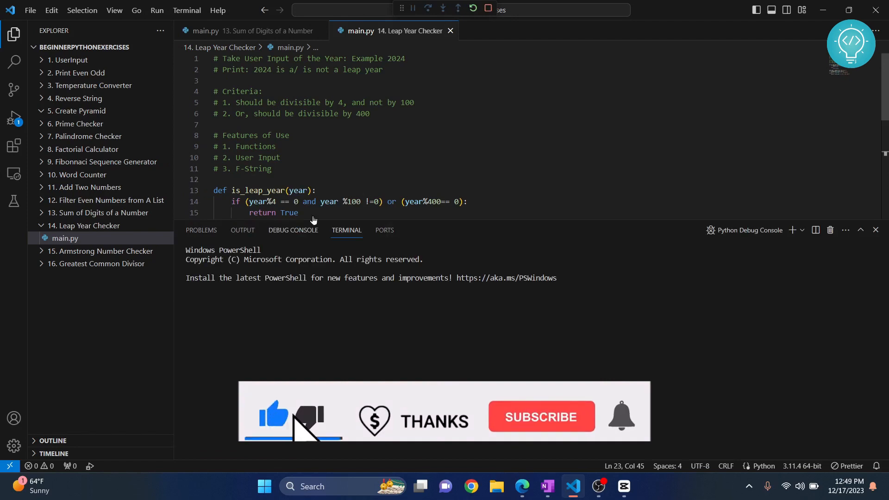
left_click(442, 9)
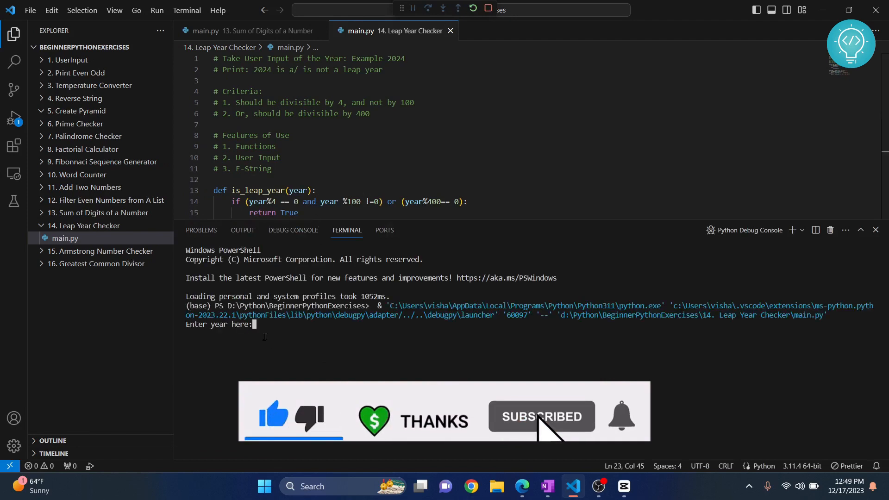
type("1900")
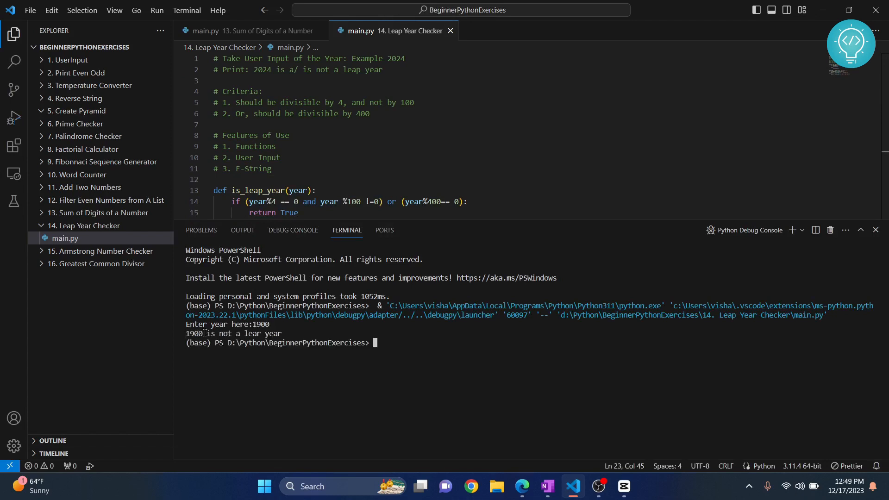
scroll("down", 3)
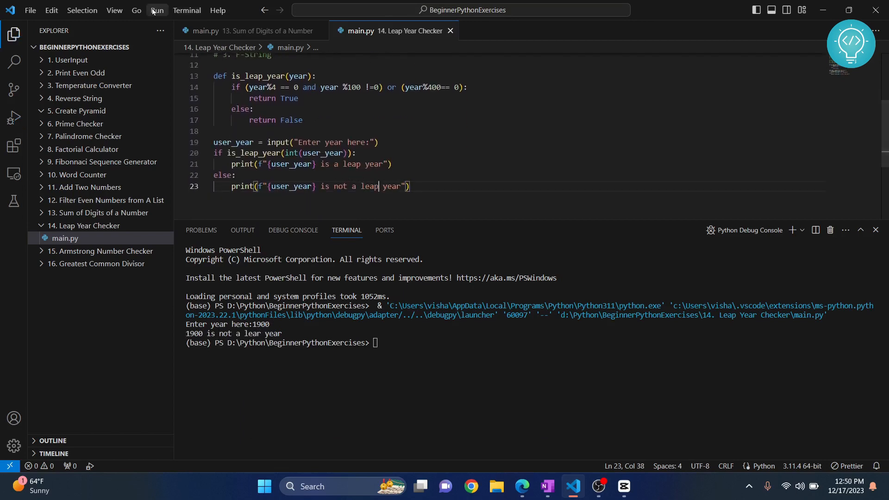
Start the leap year program again from the Run menu
left_click(157, 10)
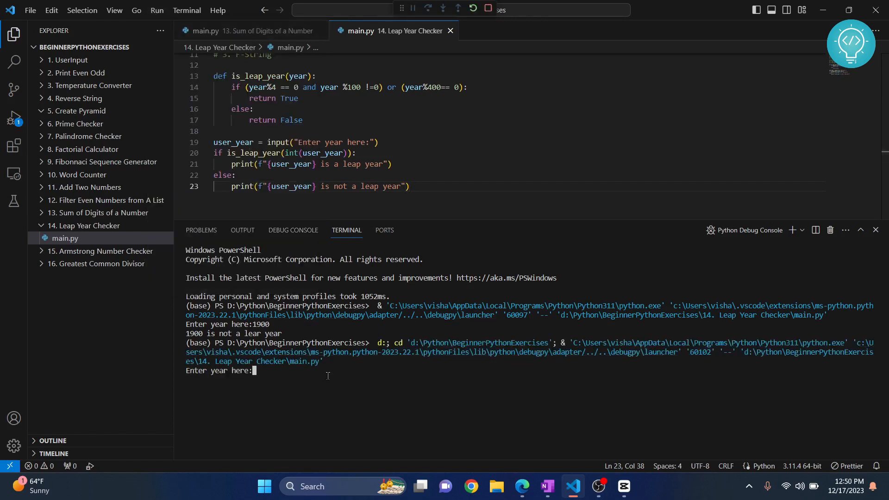
Enter 2012, reported as a leap year, then rerun with Run Without Debugging
type("2012")
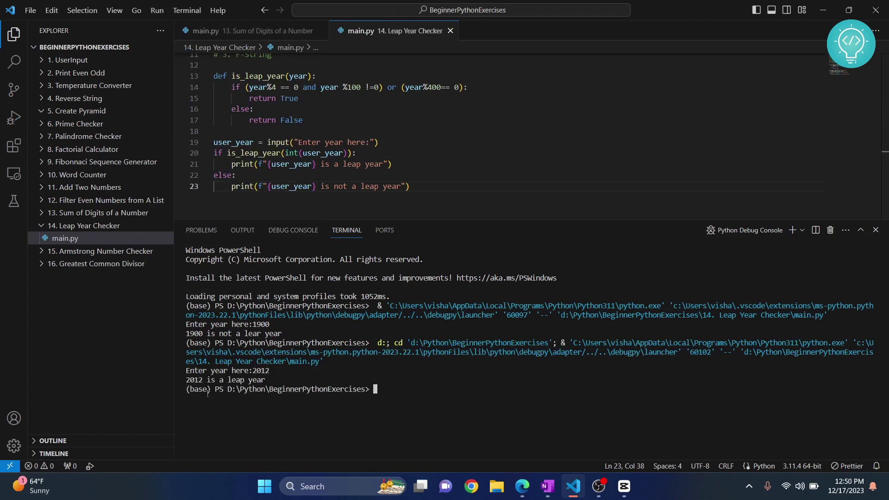
left_click(157, 10)
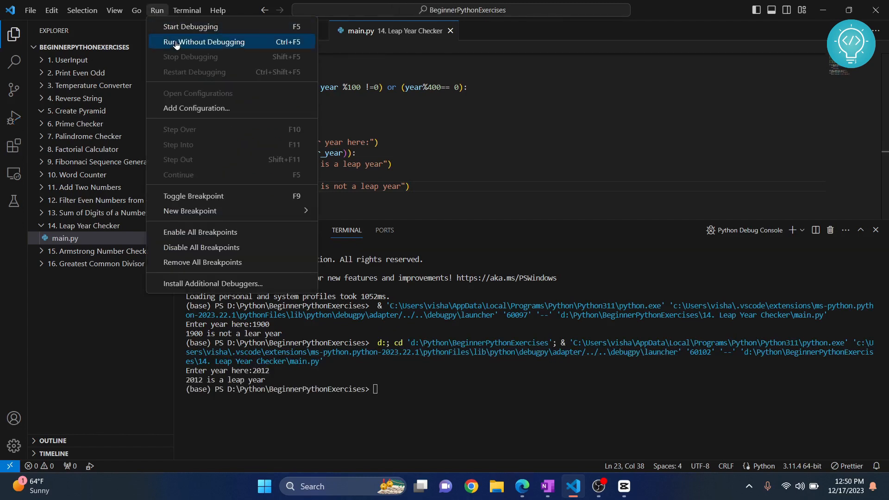
left_click(190, 26)
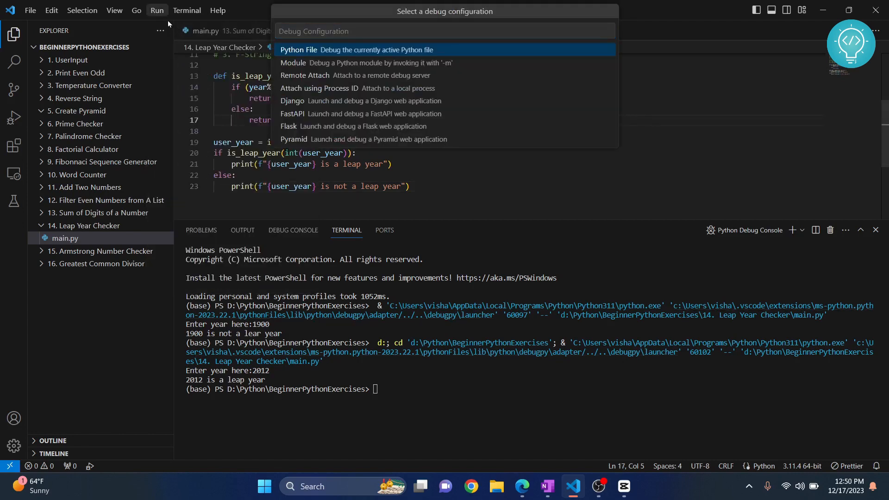
left_click(158, 10)
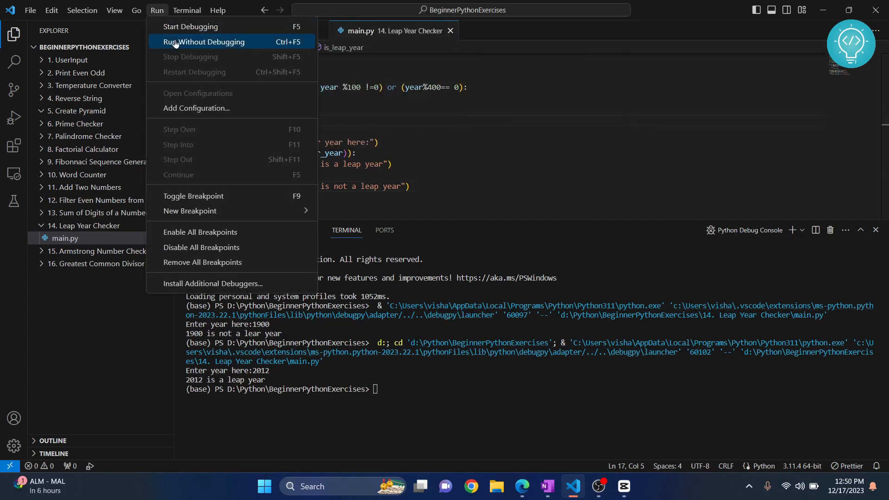
left_click(204, 42)
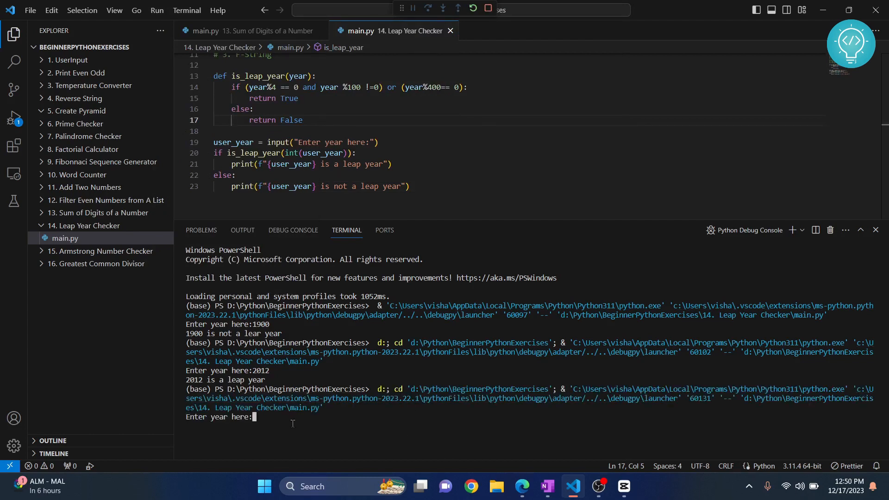
Enter 2016 at the prompt, reported as a leap year
type("202")
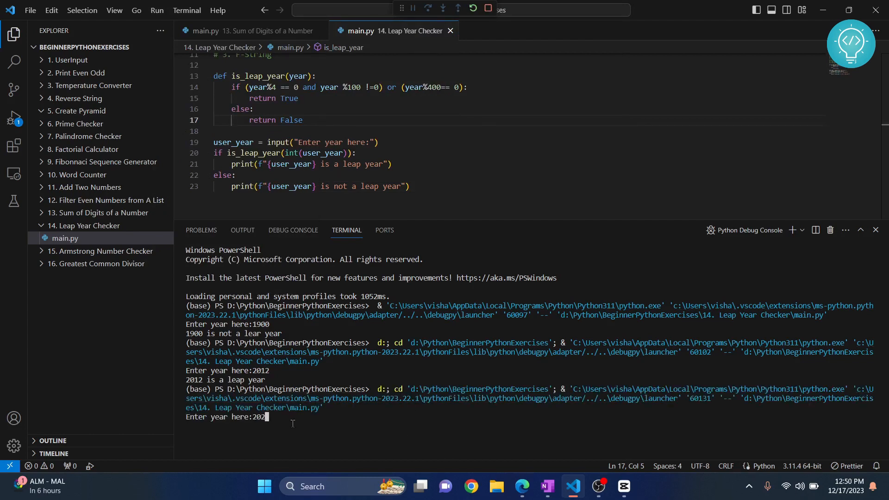
type("16")
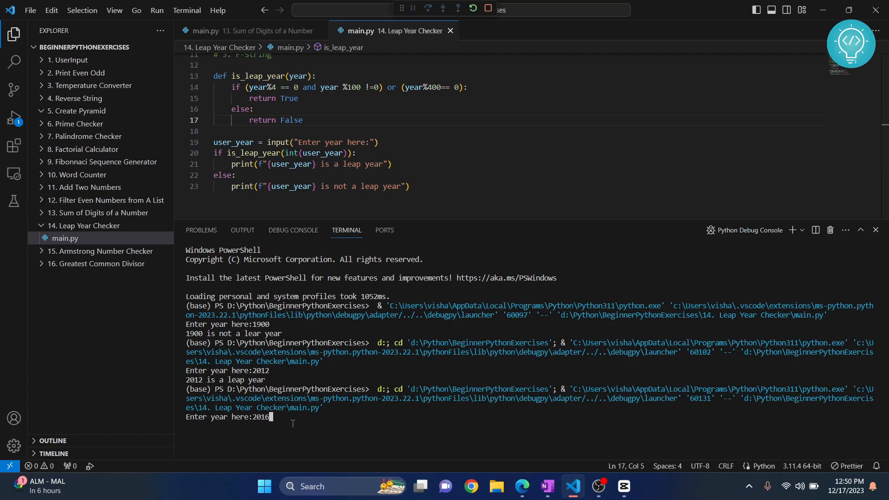
key("Return")
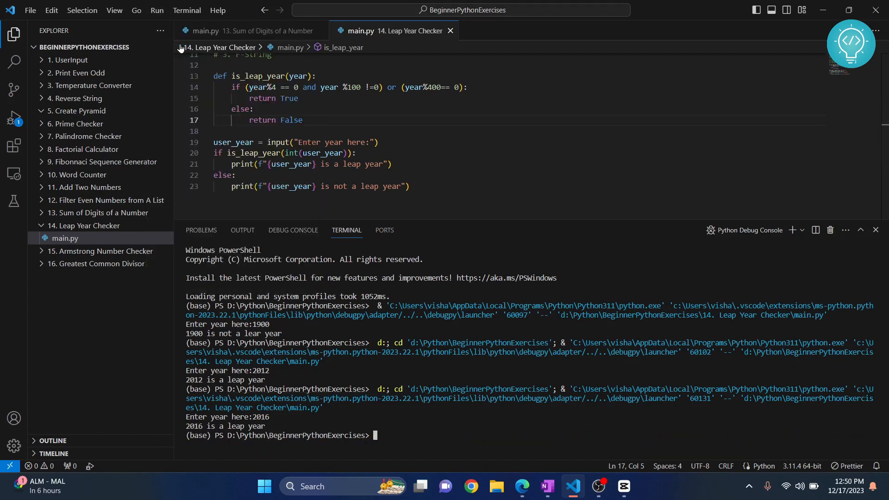
Rerun and test 2000 (leap year) and 2100 (not a leap year), highlighting 2100 in the output
left_click(221, 47)
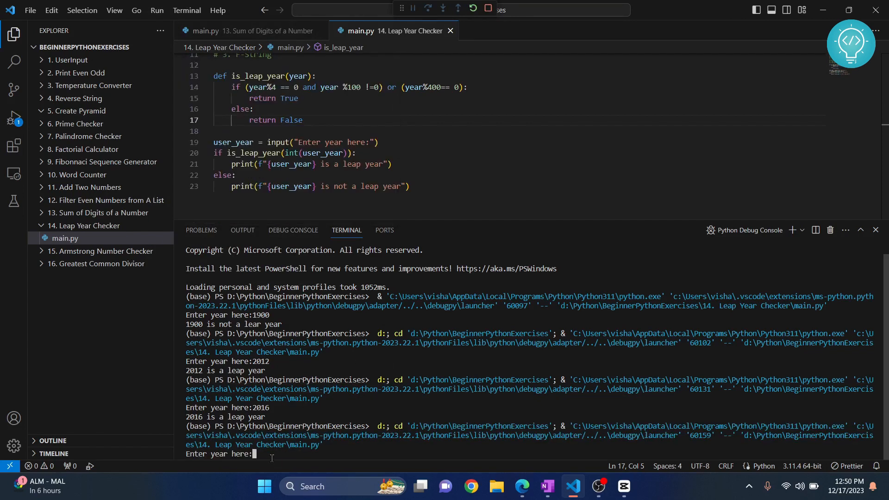
type("2000")
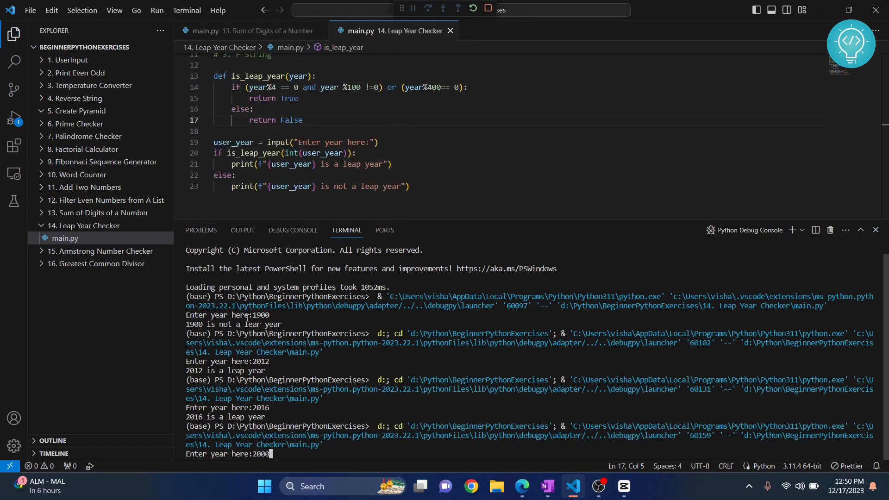
key("Return")
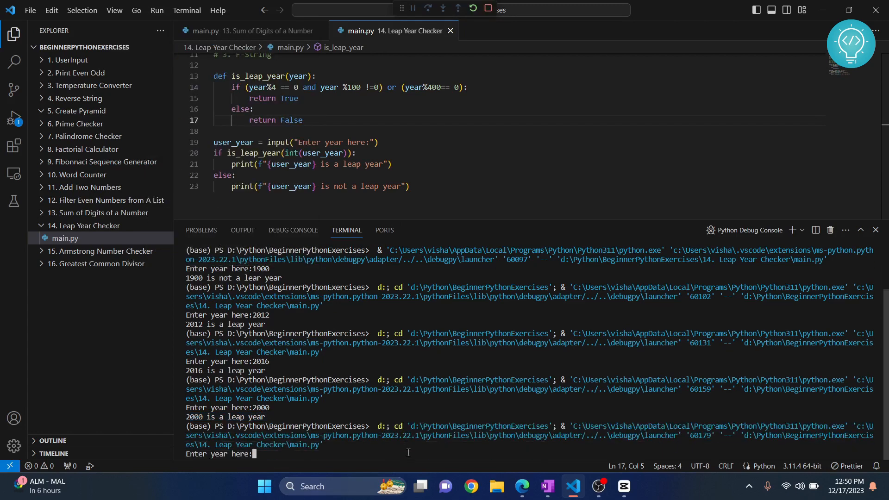
type("2100")
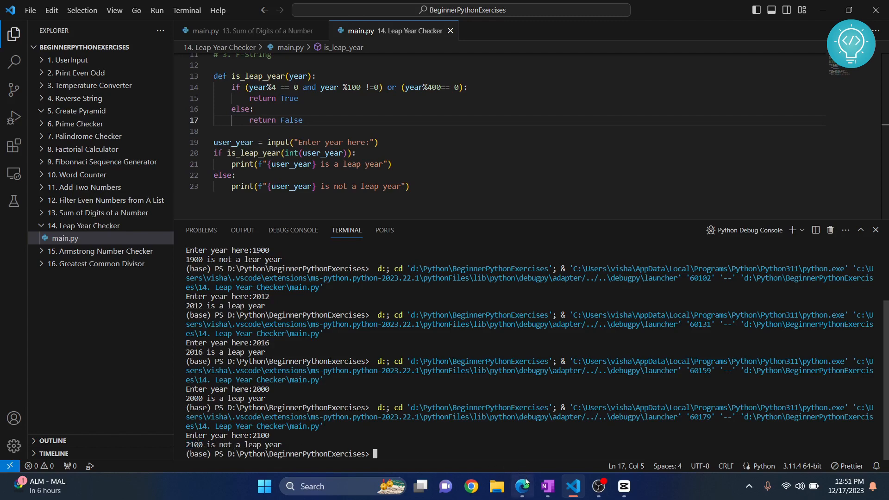
double_click(195, 444)
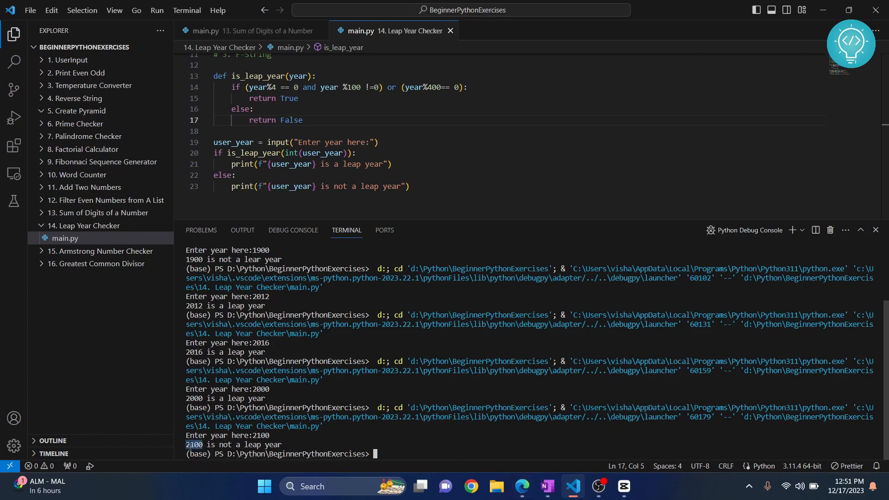
scroll("up", 3)
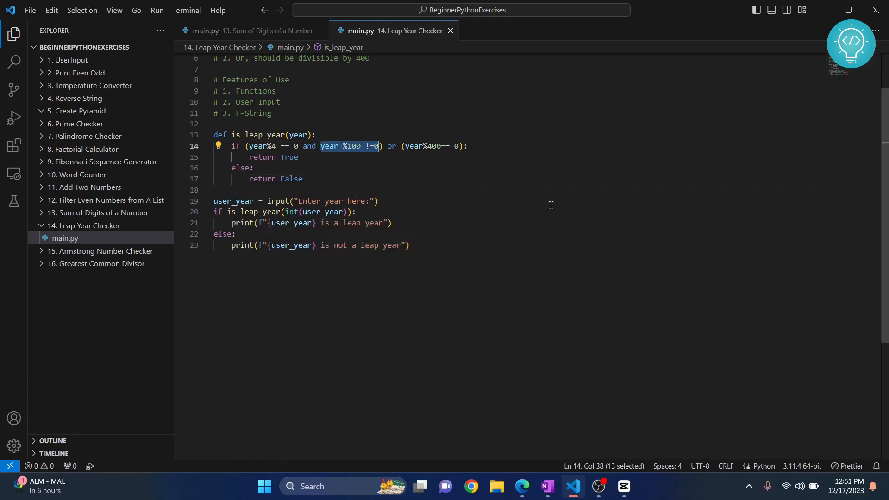
Scroll main.py back to the top so the full leap year checker is visible
scroll("up", 3)
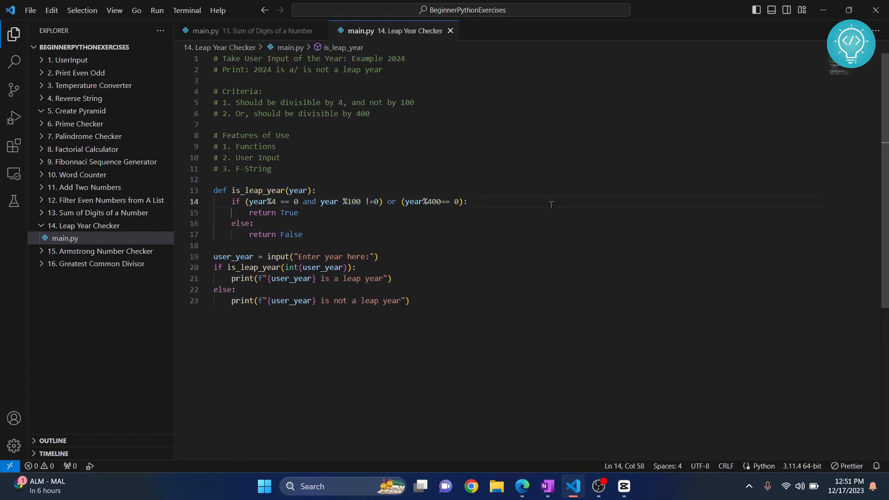